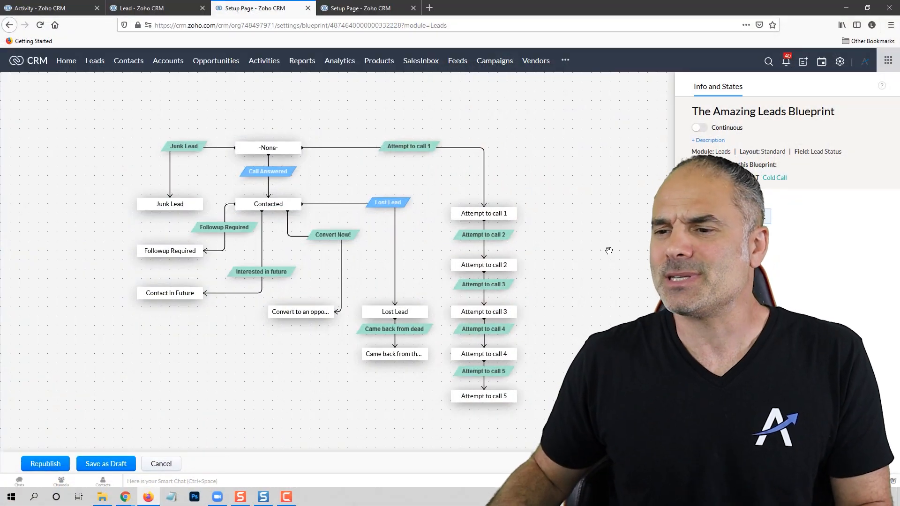
pyautogui.moveTo(543, 229)
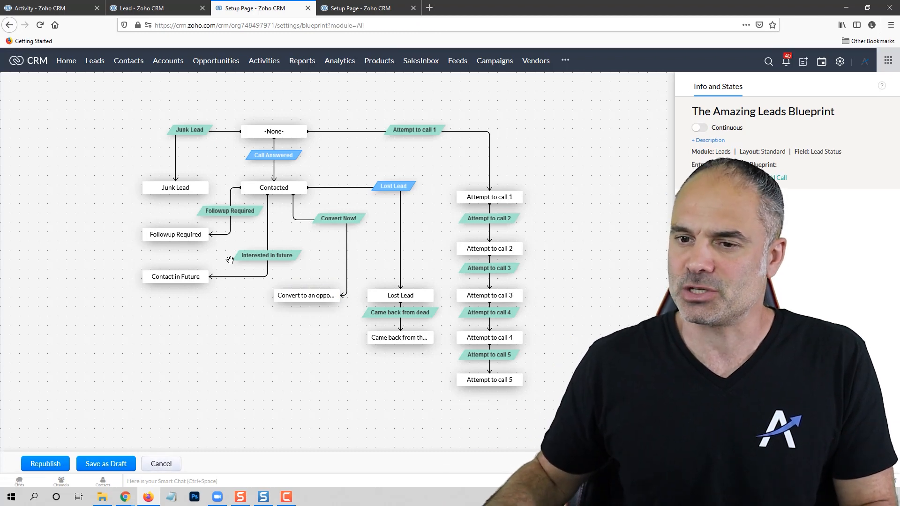
# - Cancel out of the blueprint editor back to the Setup > Blueprint list
pyautogui.click(161, 464)
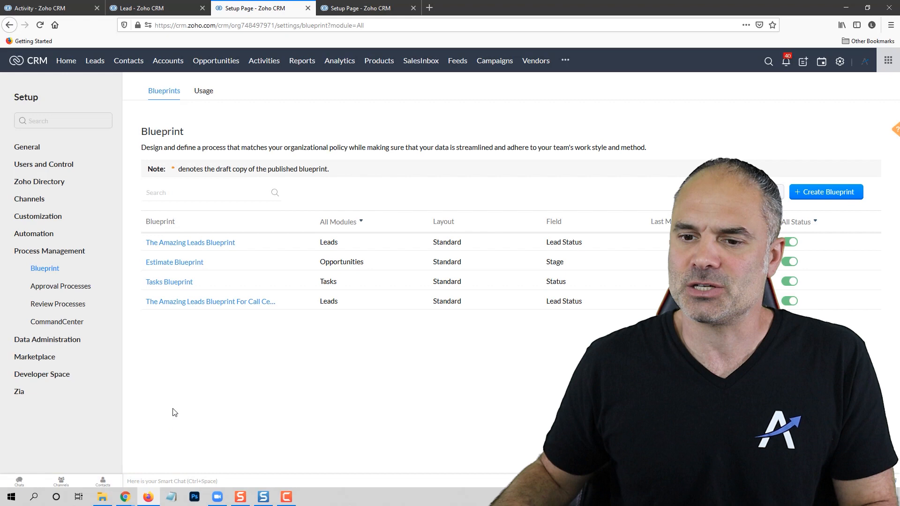
# - Open 'The Amazing Leads Blueprint For Call Center' in its editor
pyautogui.click(210, 301)
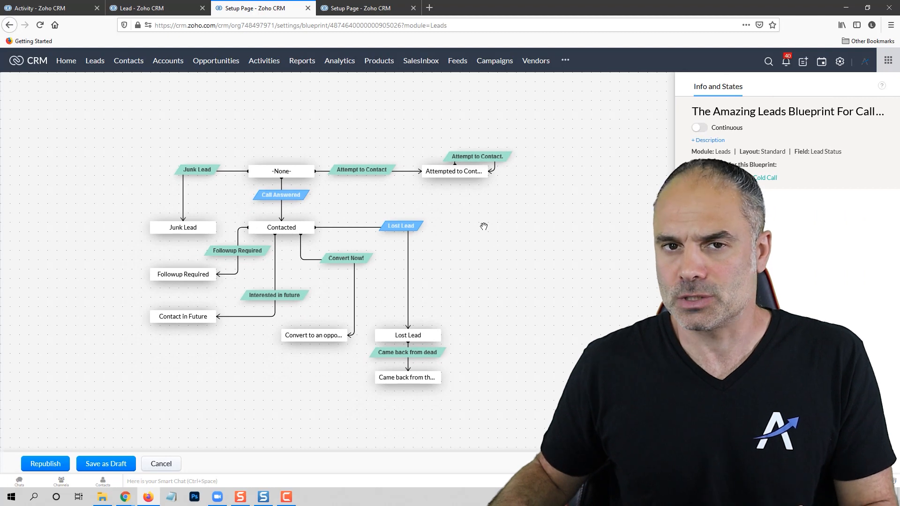
pyautogui.moveTo(445, 181)
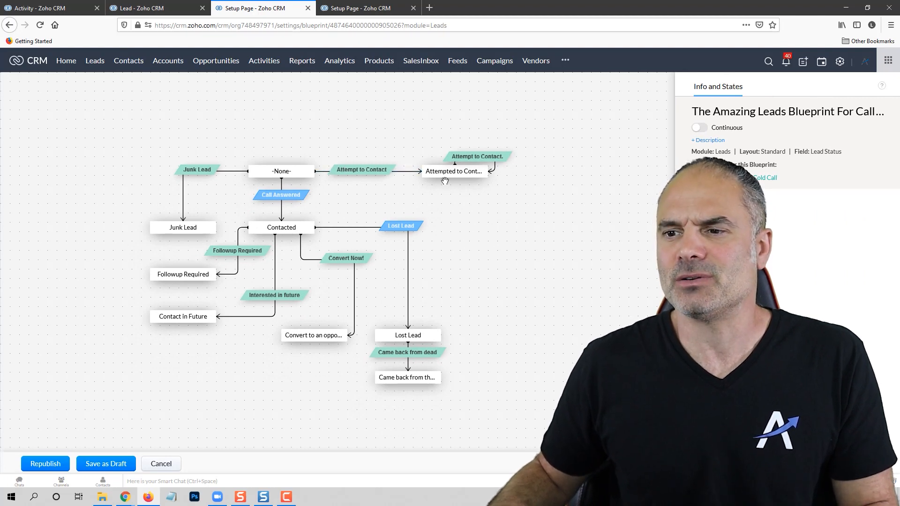
pyautogui.moveTo(495, 195)
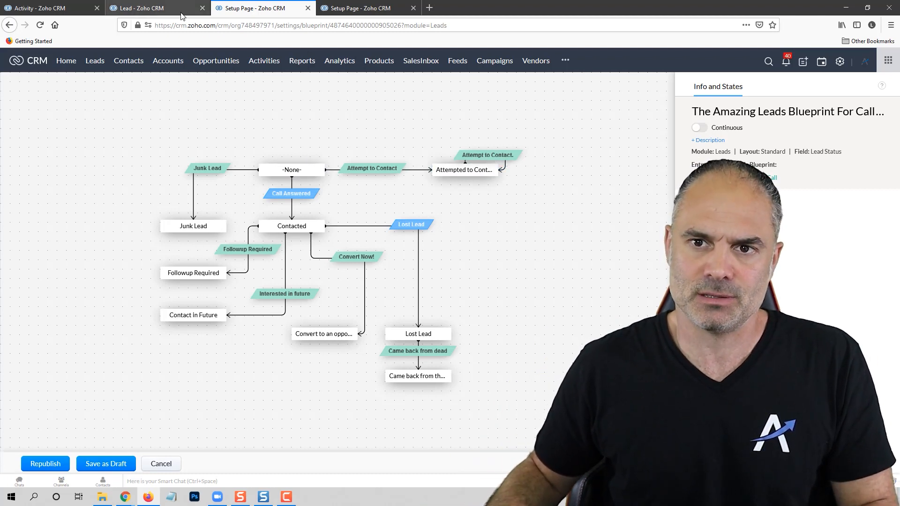
# - Switch to the Serenas tennis balls lead and view its Attempted to Contact transitions
pyautogui.click(155, 9)
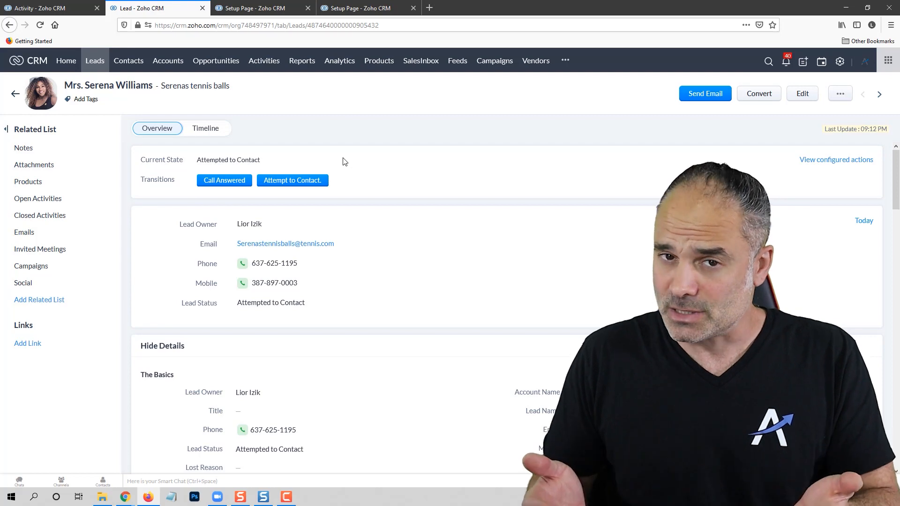
pyautogui.moveTo(292, 180)
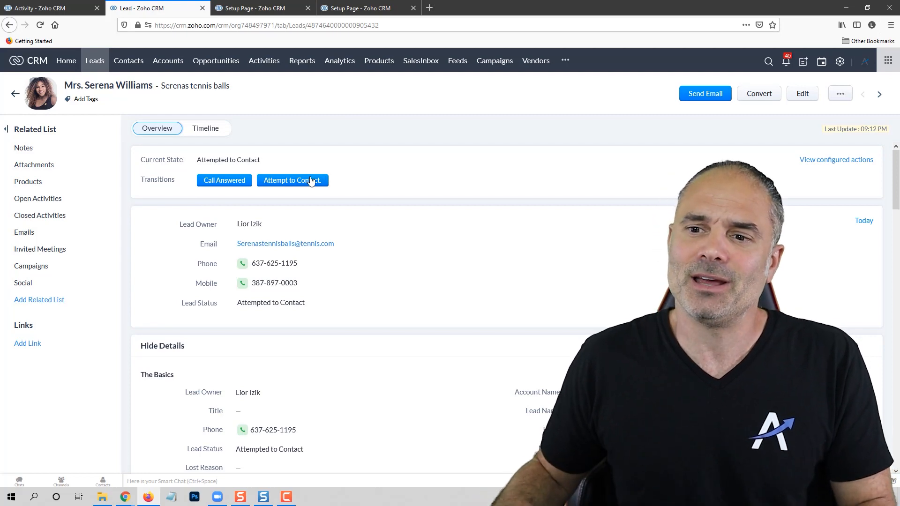
pyautogui.click(293, 180)
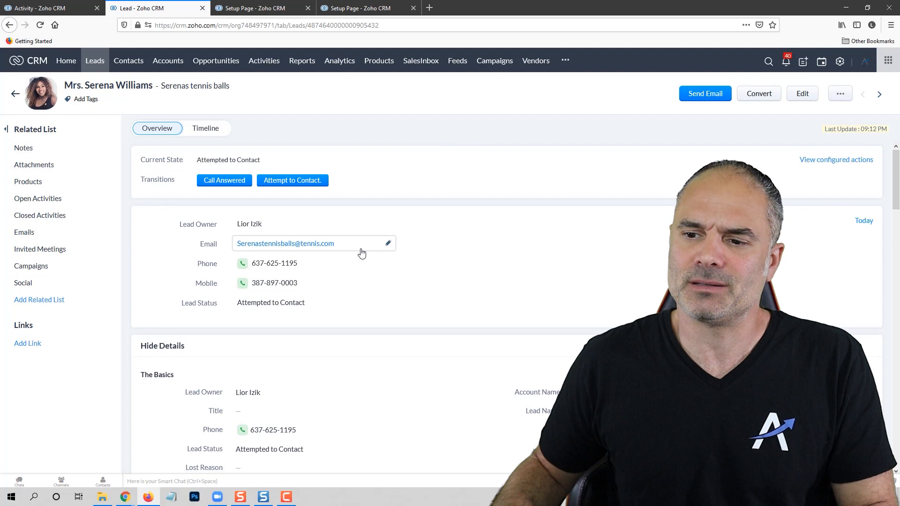
pyautogui.scroll(-3)
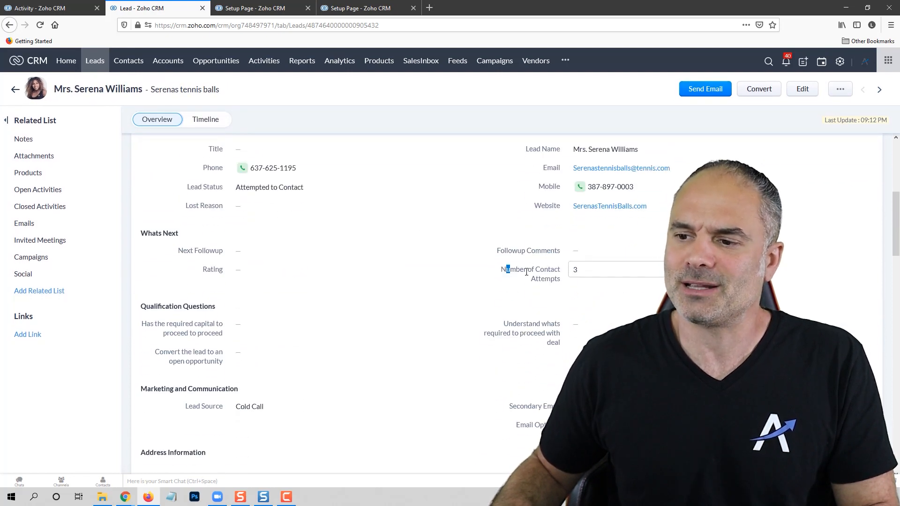
pyautogui.click(449, 266)
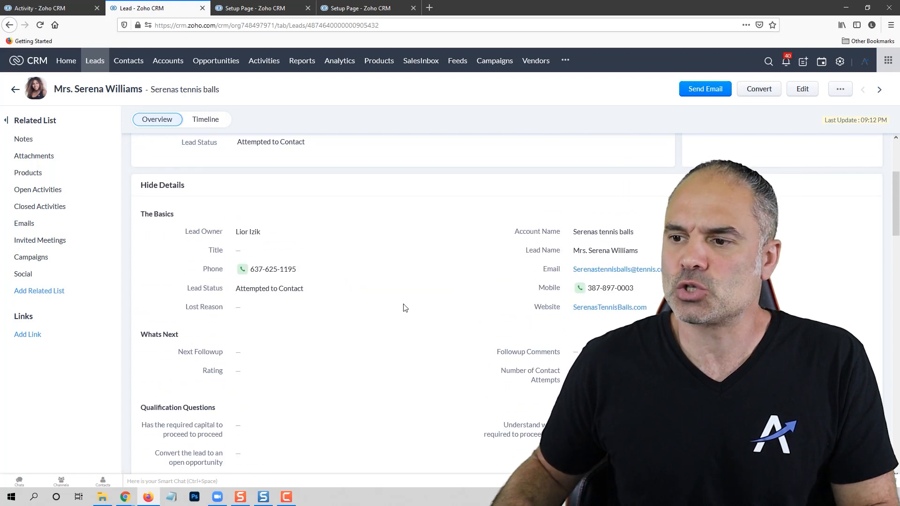
pyautogui.scroll(-3)
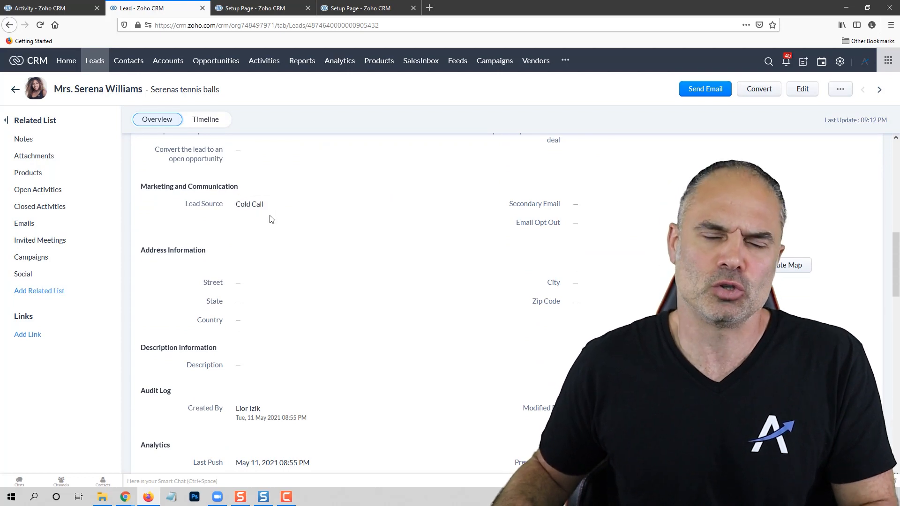
pyautogui.scroll(3)
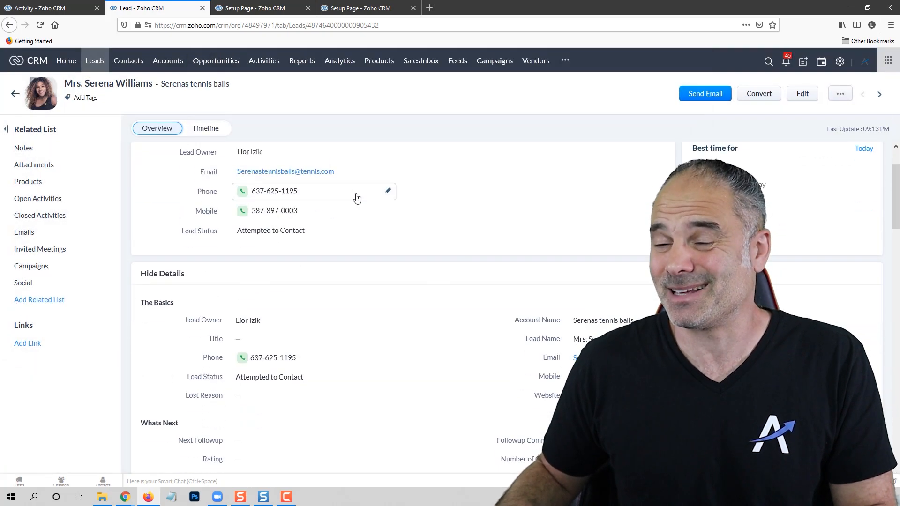
pyautogui.scroll(-3)
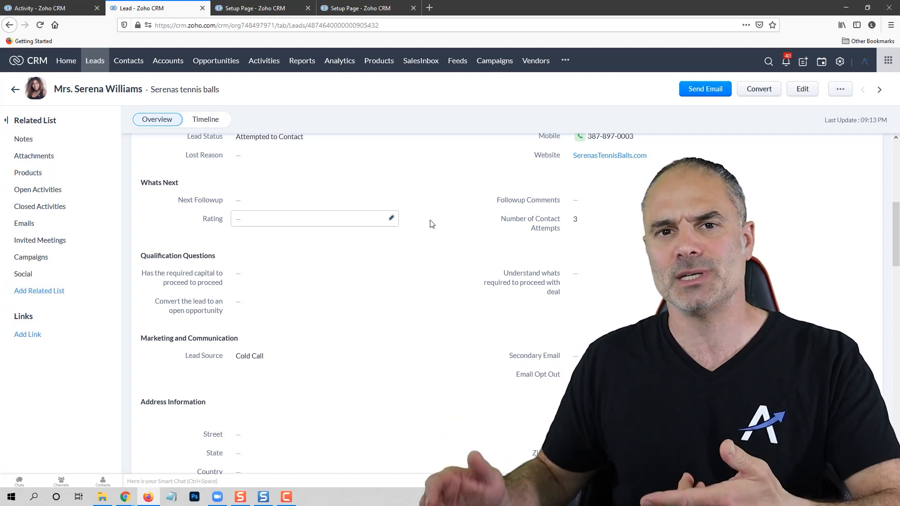
pyautogui.moveTo(37, 189)
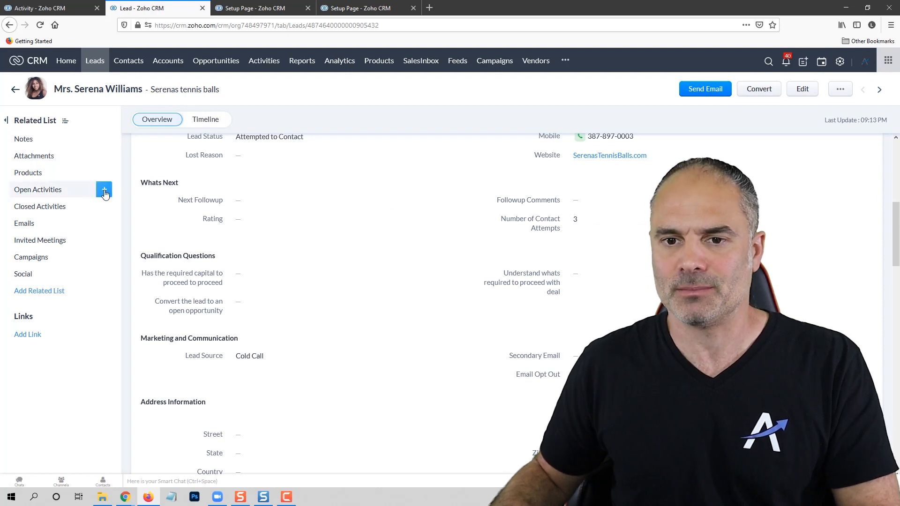
# - Save a Completed Call of 1 minute with subject 'Test ca', raising contact attempts to 4
pyautogui.click(104, 190)
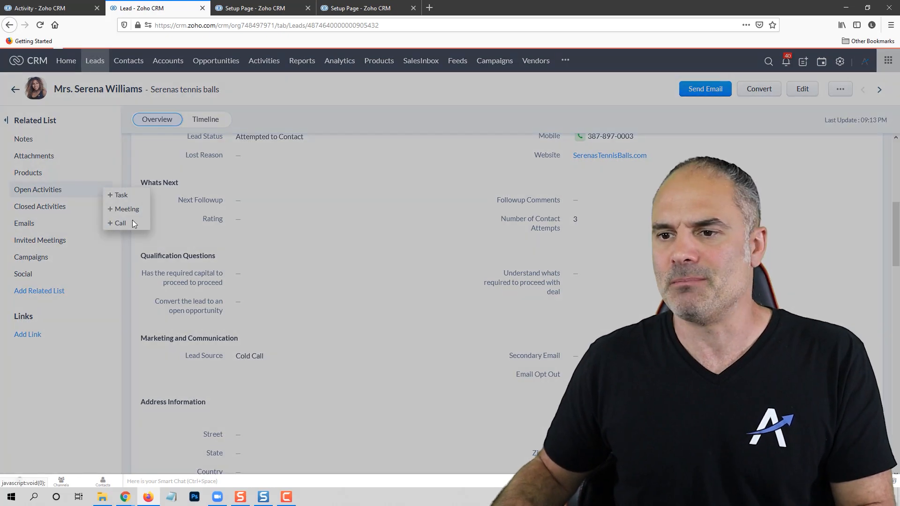
pyautogui.click(119, 224)
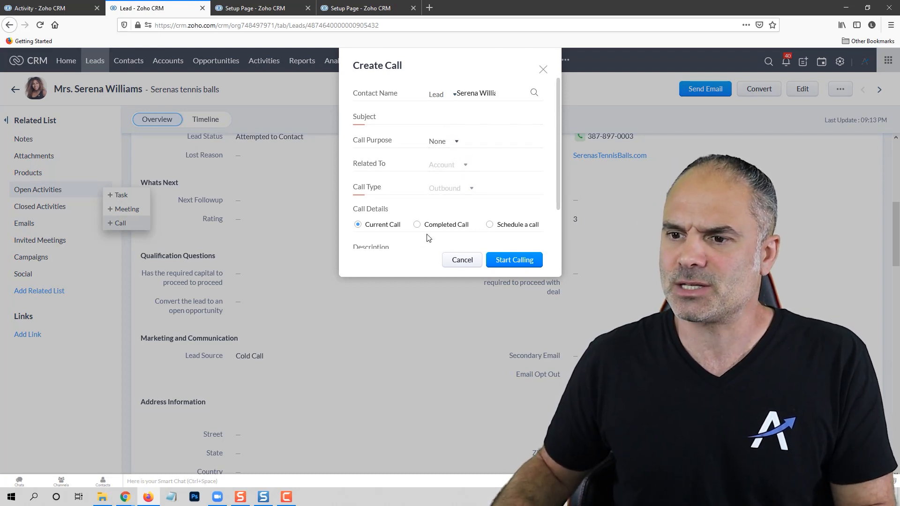
pyautogui.click(417, 224)
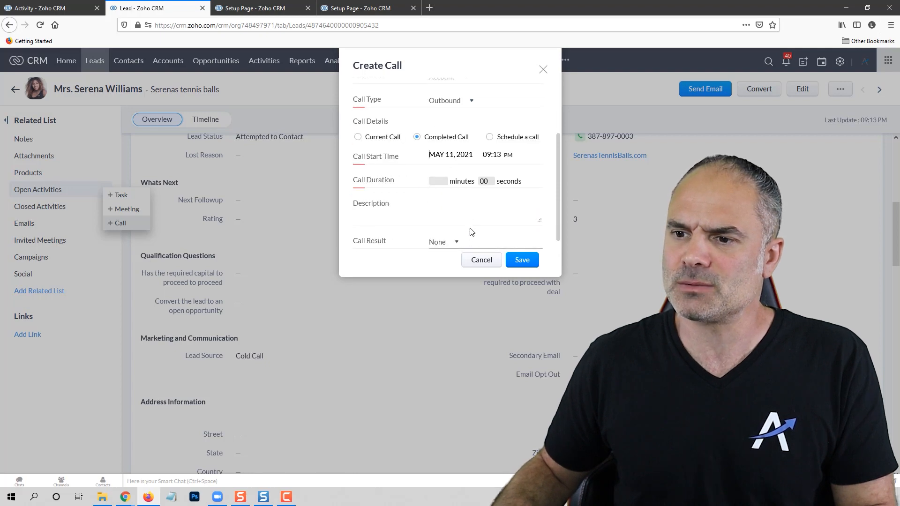
pyautogui.write('1')
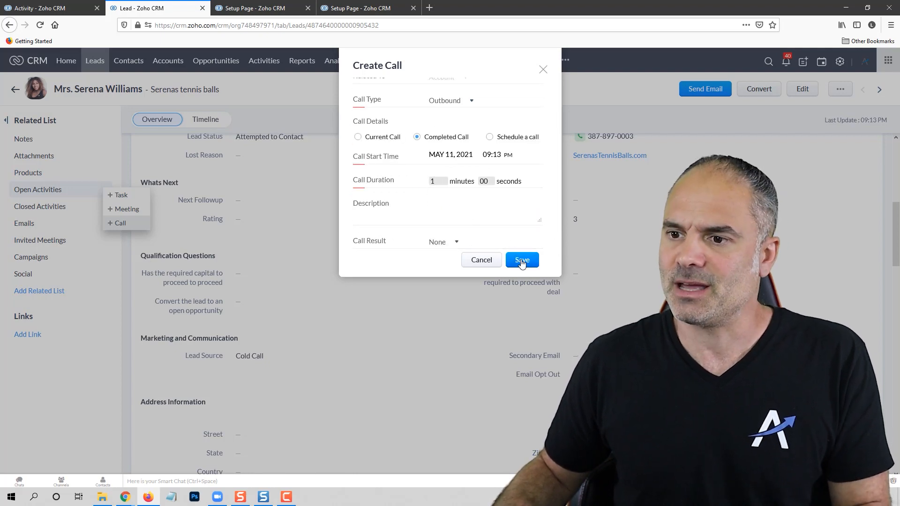
pyautogui.click(521, 260)
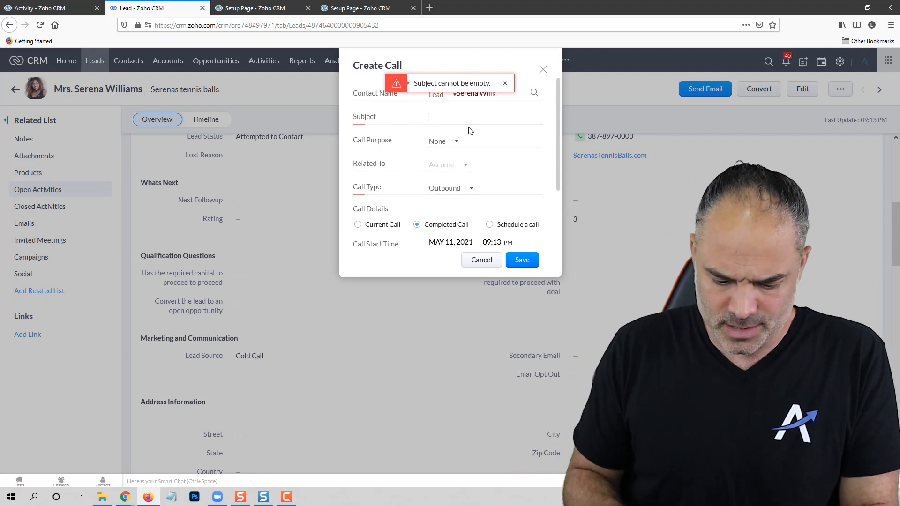
pyautogui.write('Test call')
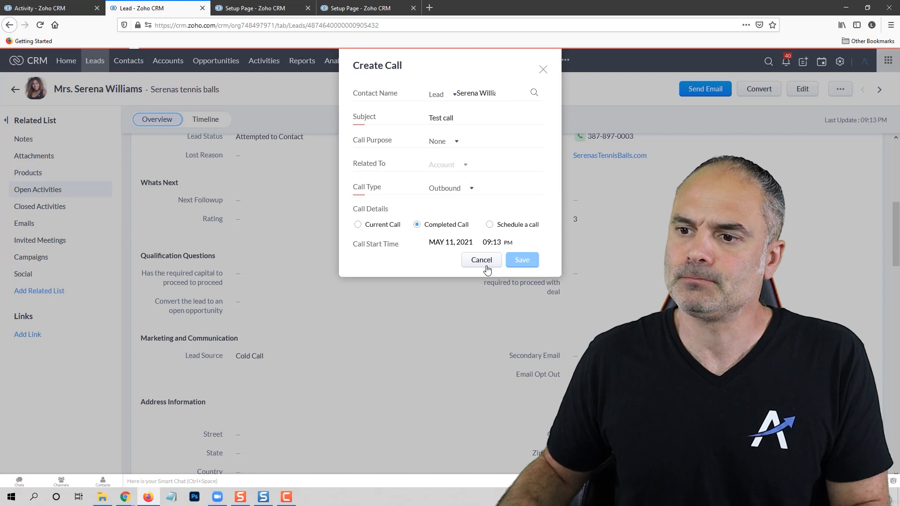
pyautogui.click(522, 260)
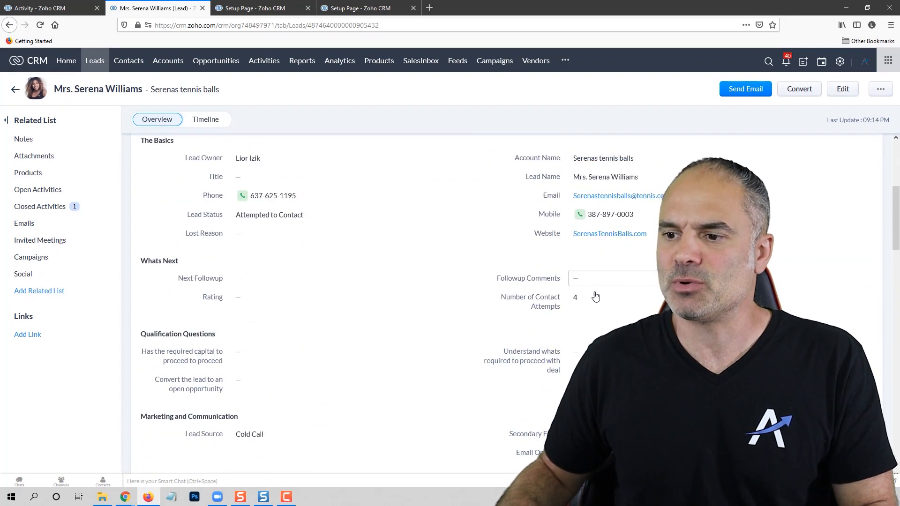
pyautogui.click(595, 297)
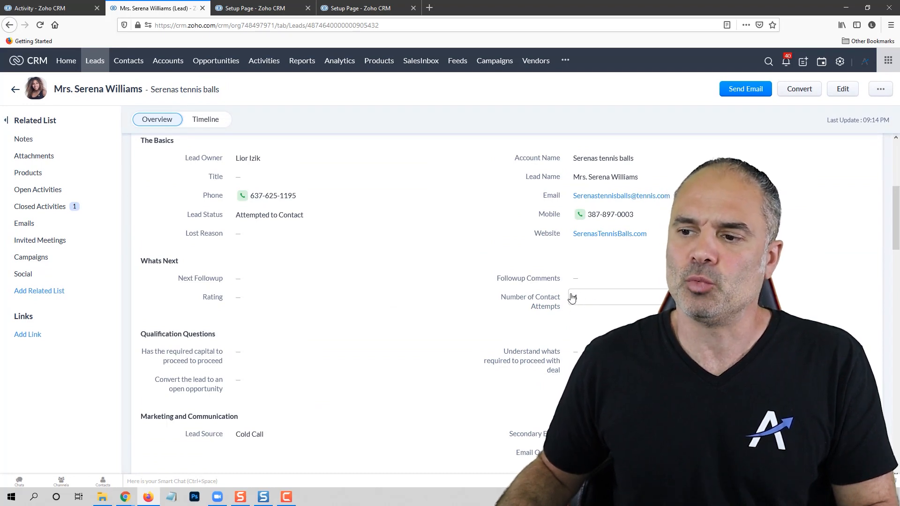
pyautogui.write('4')
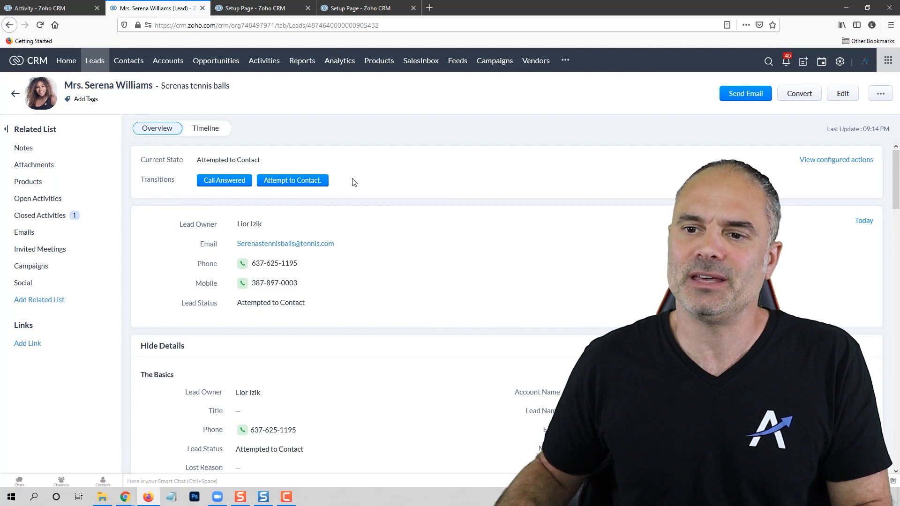
pyautogui.moveTo(374, 188)
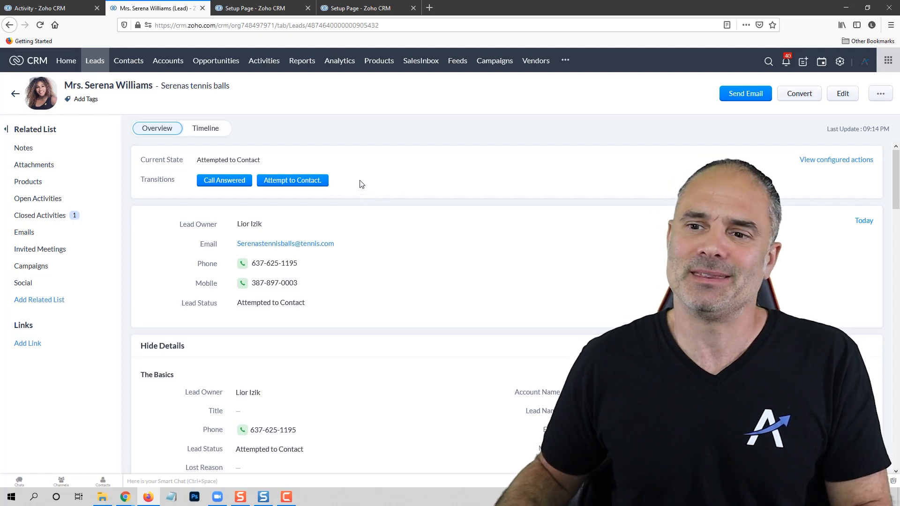
pyautogui.moveTo(350, 195)
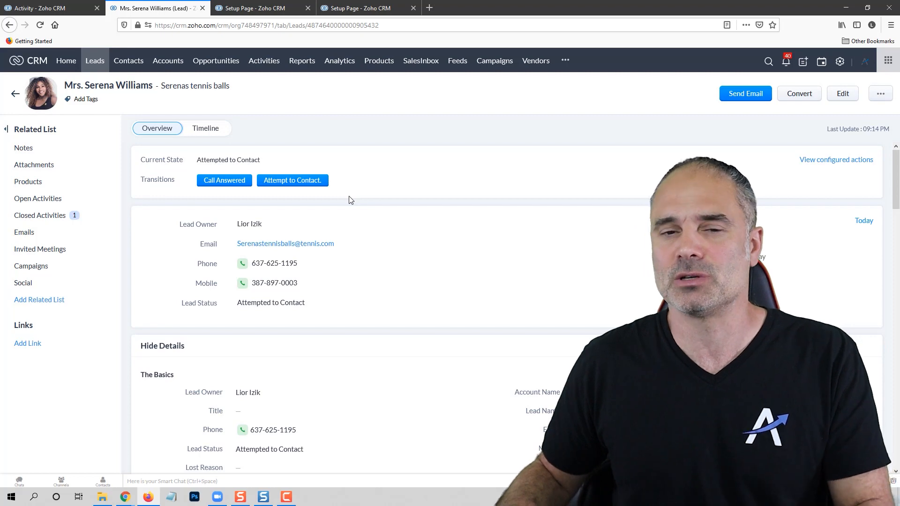
pyautogui.moveTo(356, 207)
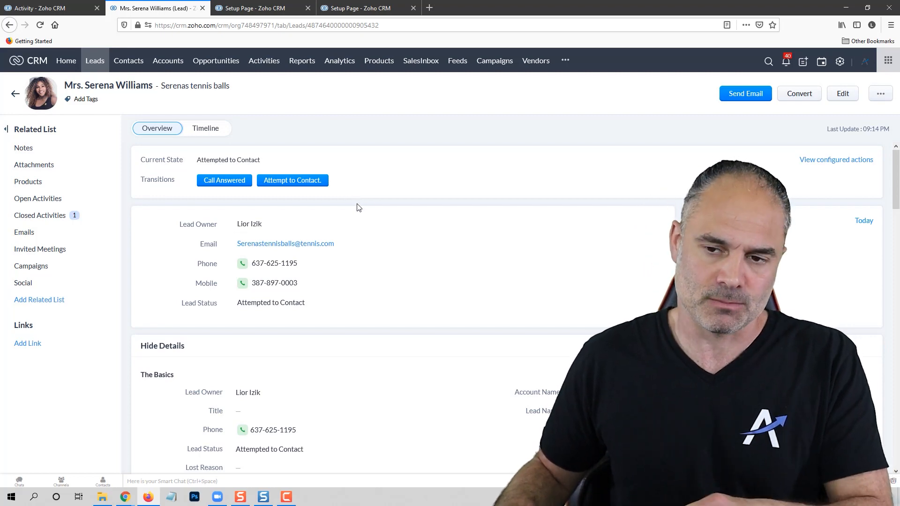
pyautogui.scroll(-3)
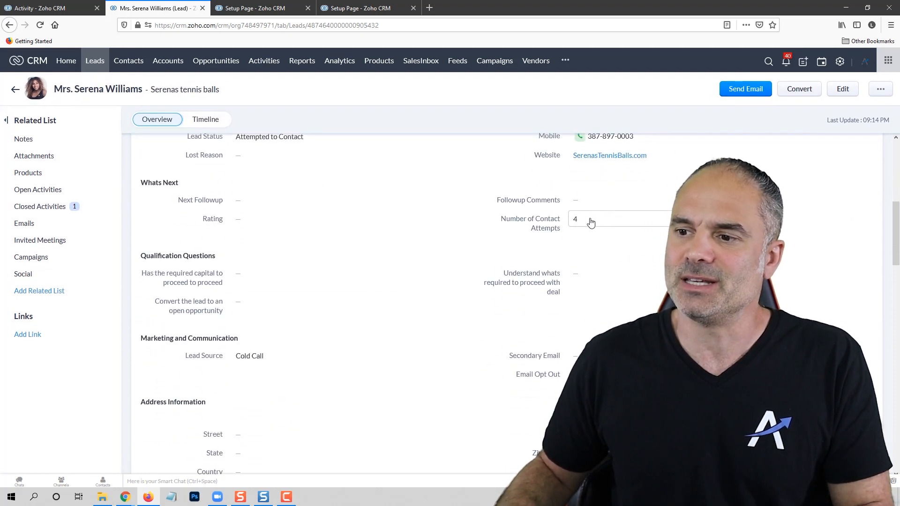